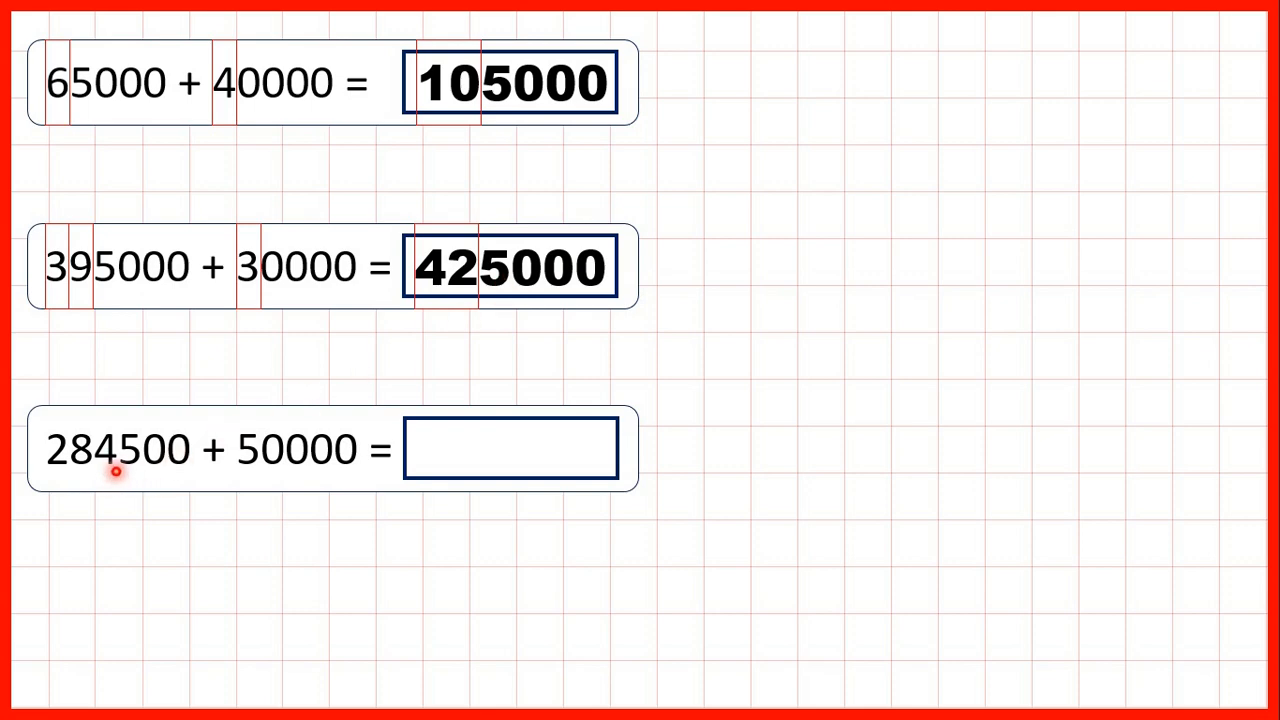
pyautogui.moveTo(232, 472)
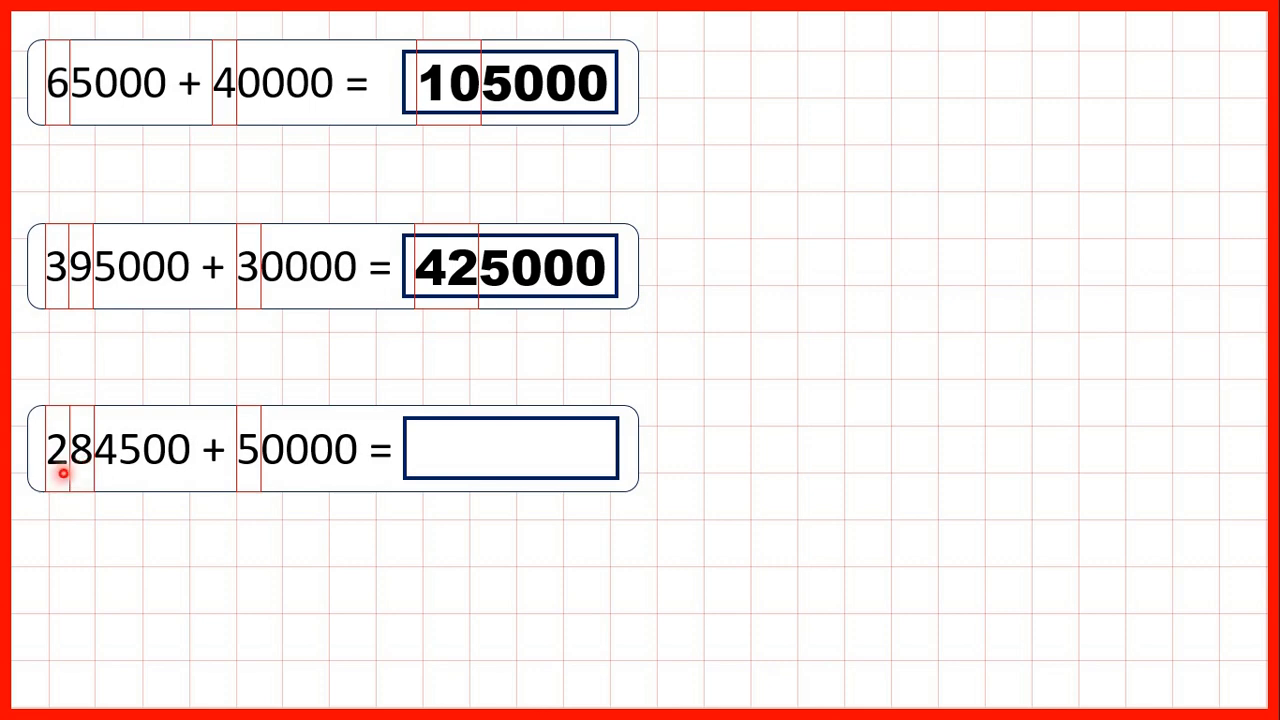
pyautogui.moveTo(85, 457)
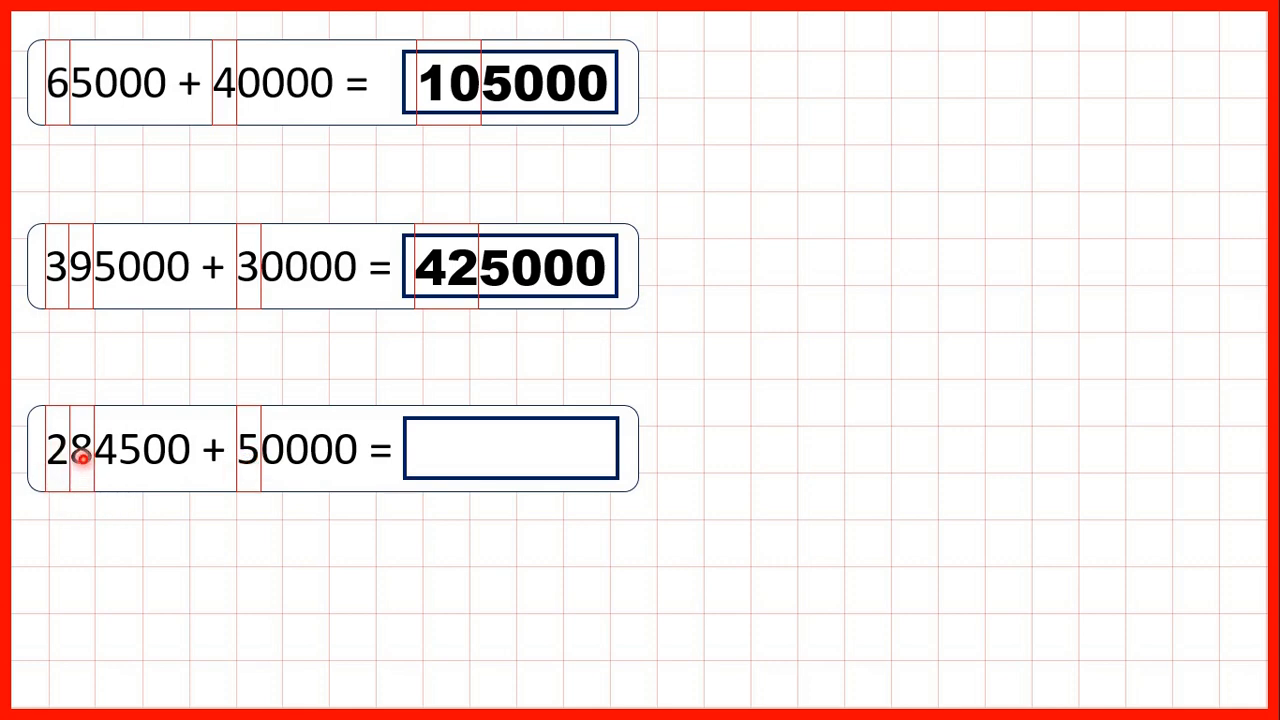
# Step: Show the red place-value lines splitting the digits of 284500 + 50000
pyautogui.click(510, 448)
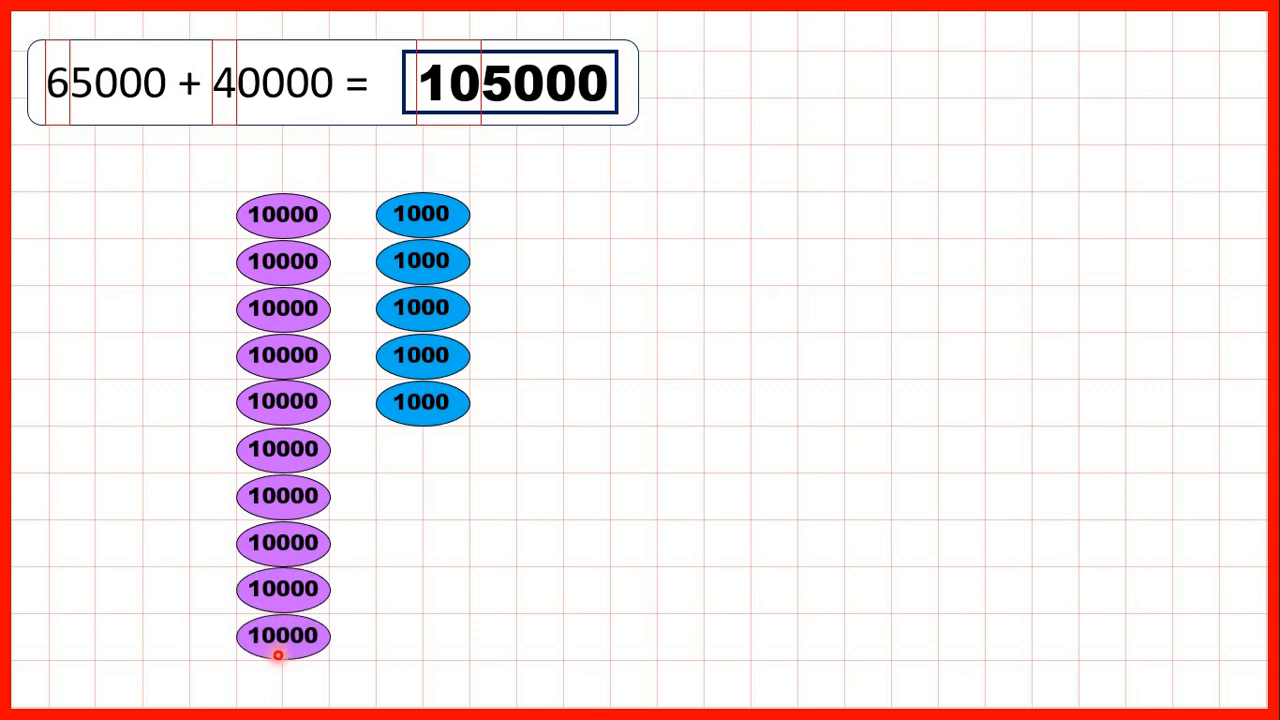
pyautogui.moveTo(322, 261)
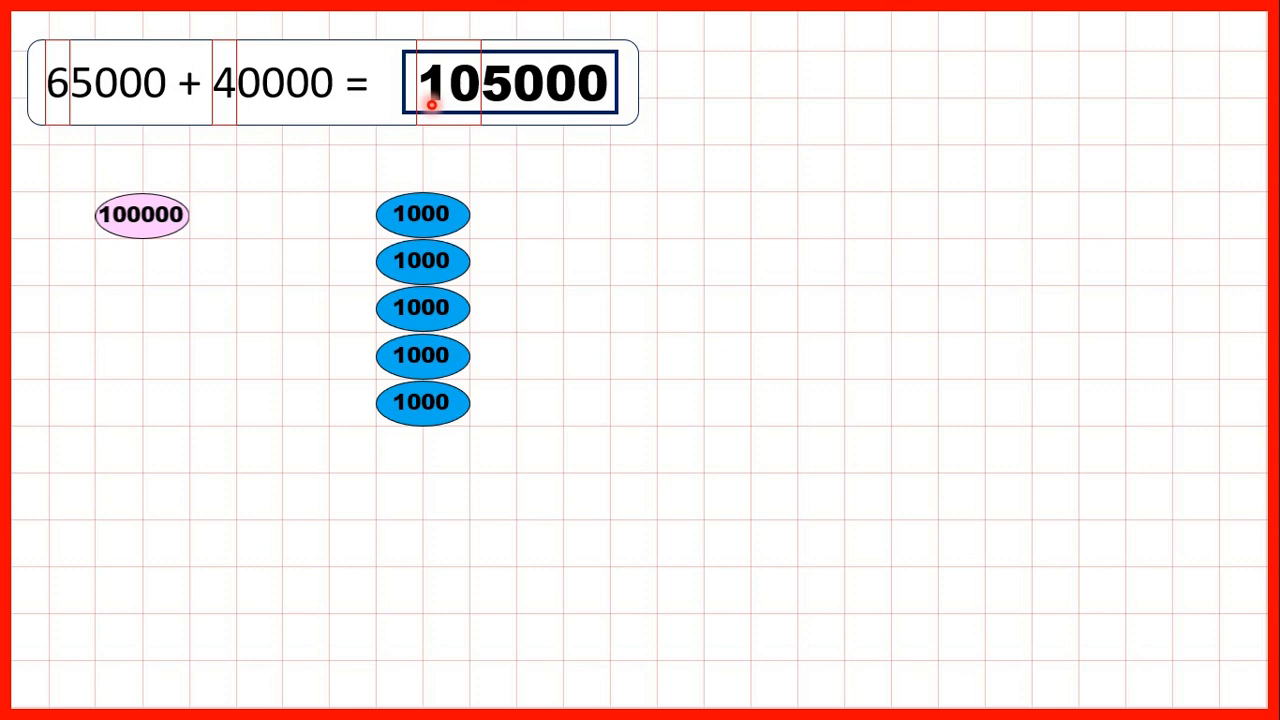
pyautogui.moveTo(495, 141)
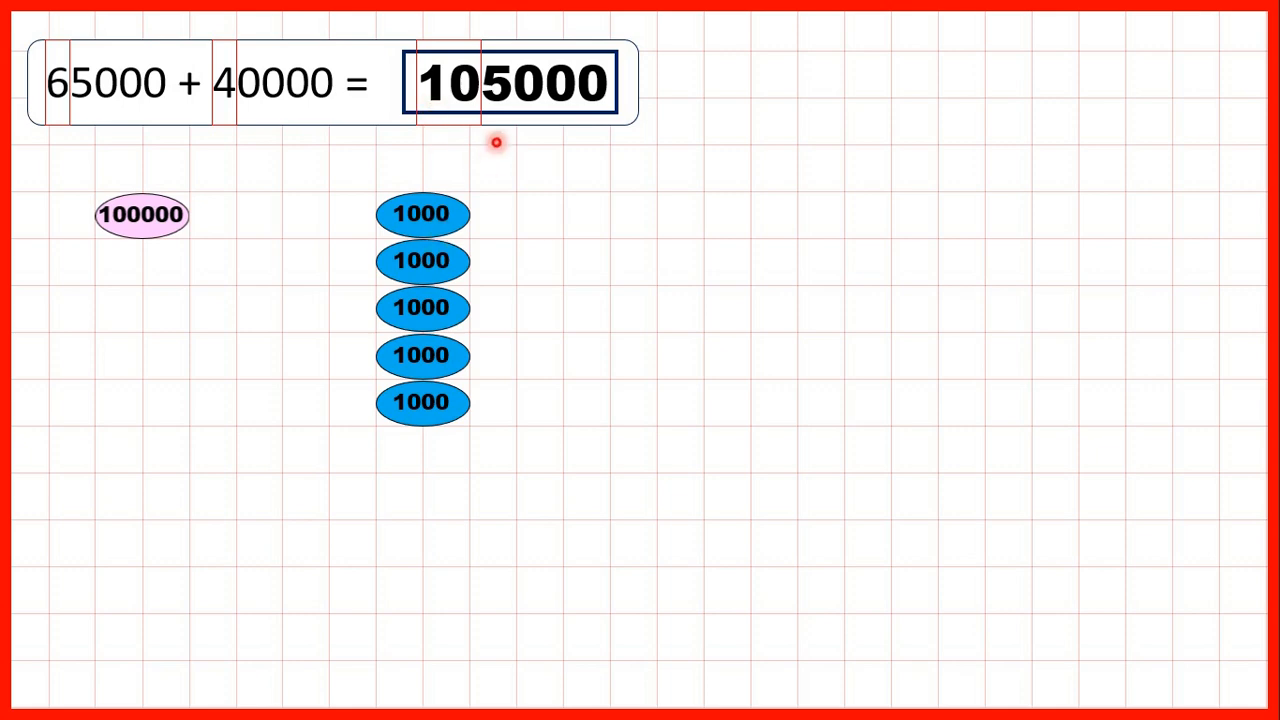
pyautogui.moveTo(251, 211)
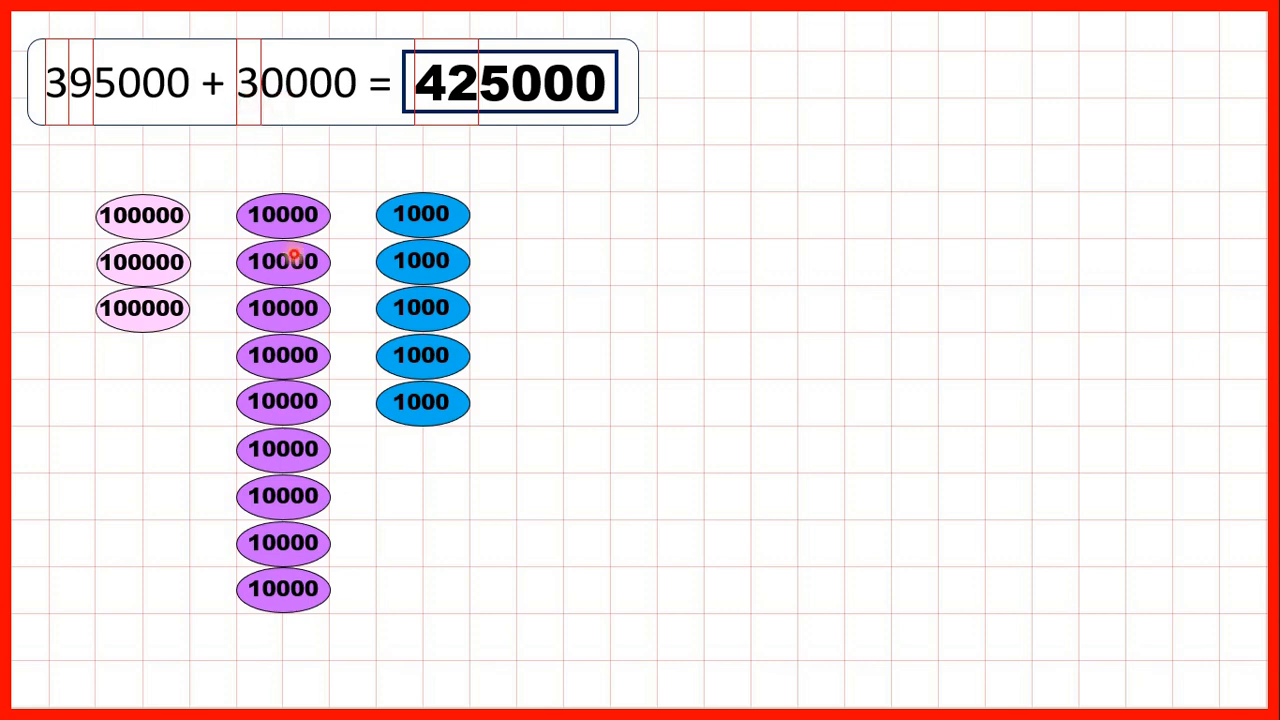
# Step: Regroup ten 10000 counters into one 100000 counter, giving 425000
pyautogui.click(282, 636)
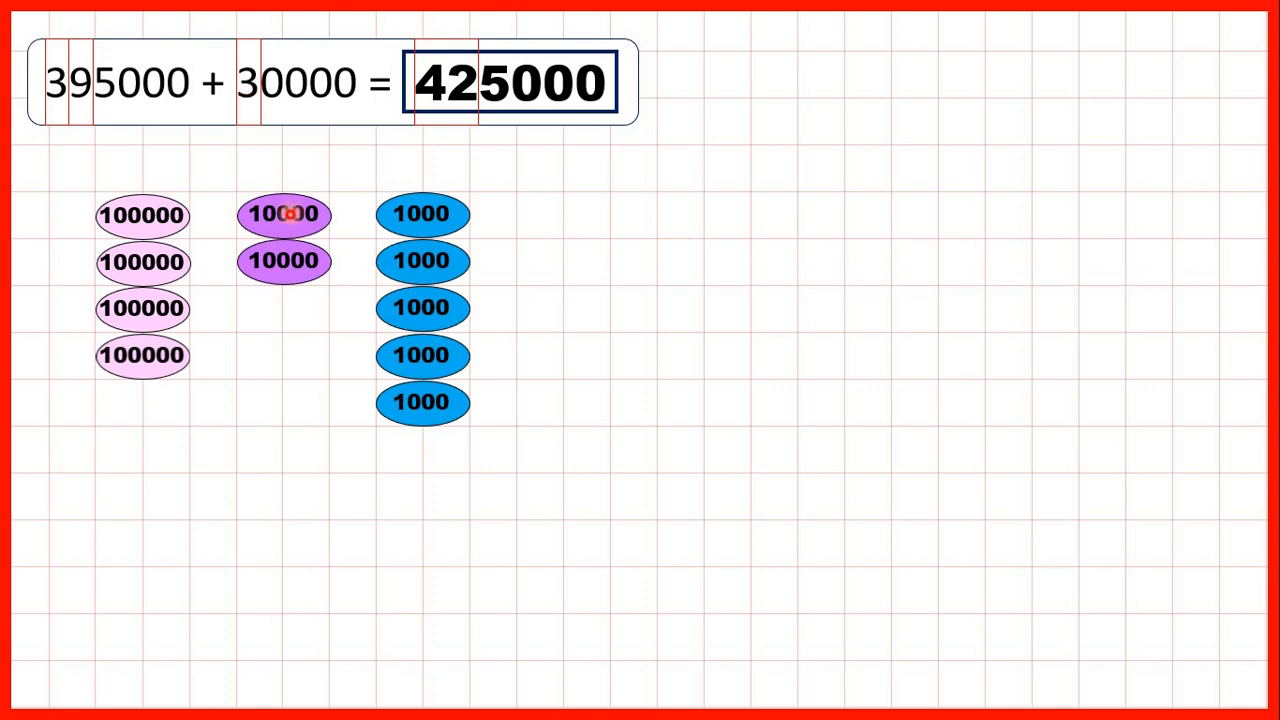
pyautogui.moveTo(142, 397)
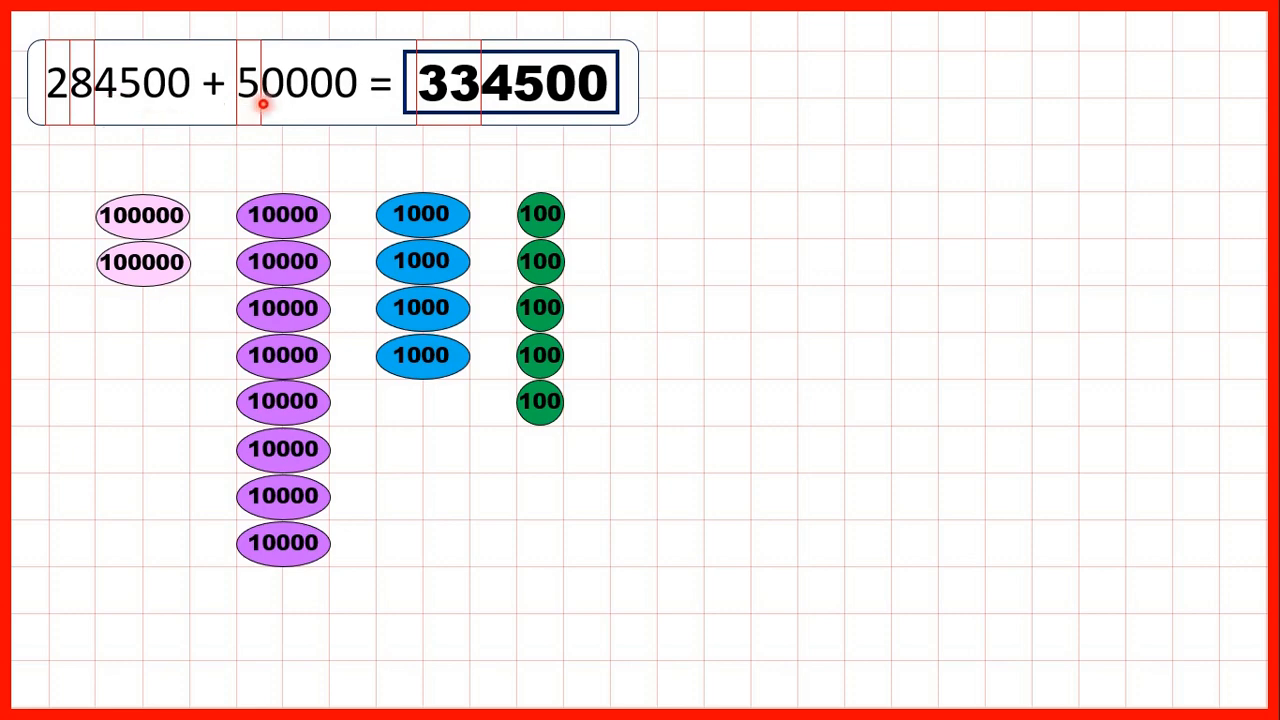
pyautogui.moveTo(190, 278)
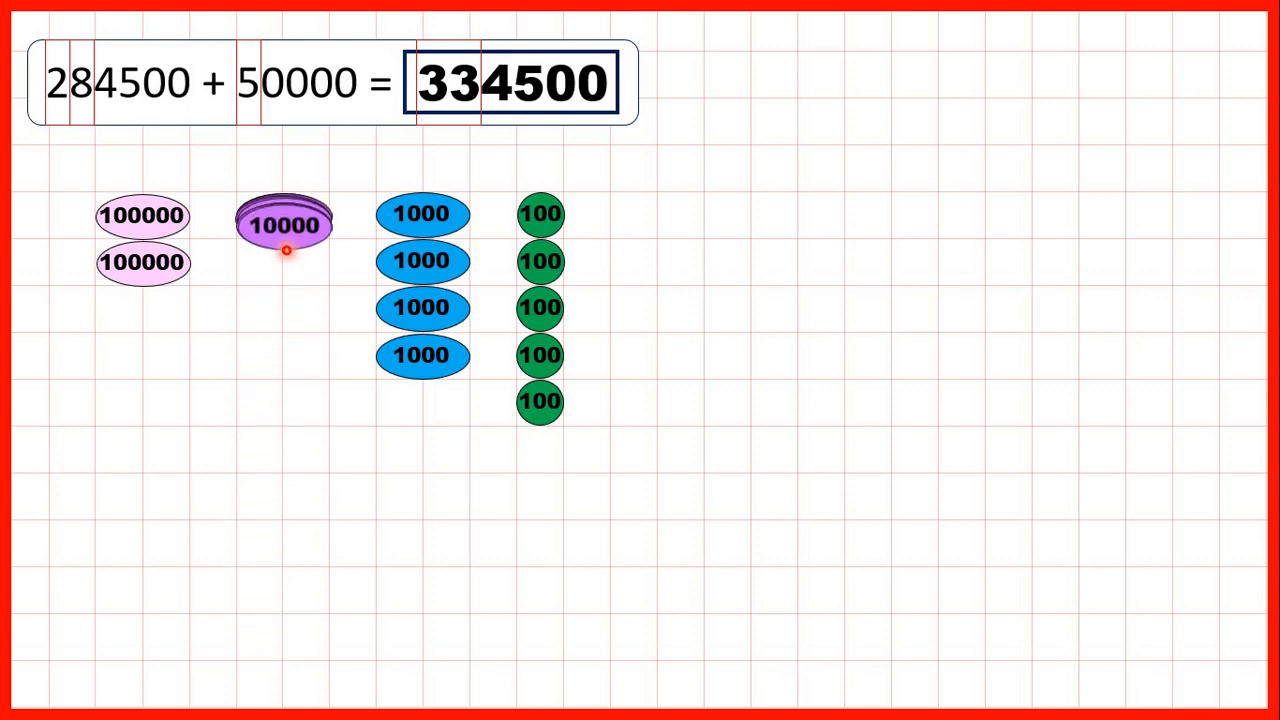
# Step: Swap ten 10000 counters for one 100000 counter to show 334500
pyautogui.moveTo(285, 225); pyautogui.dragTo(153, 300)
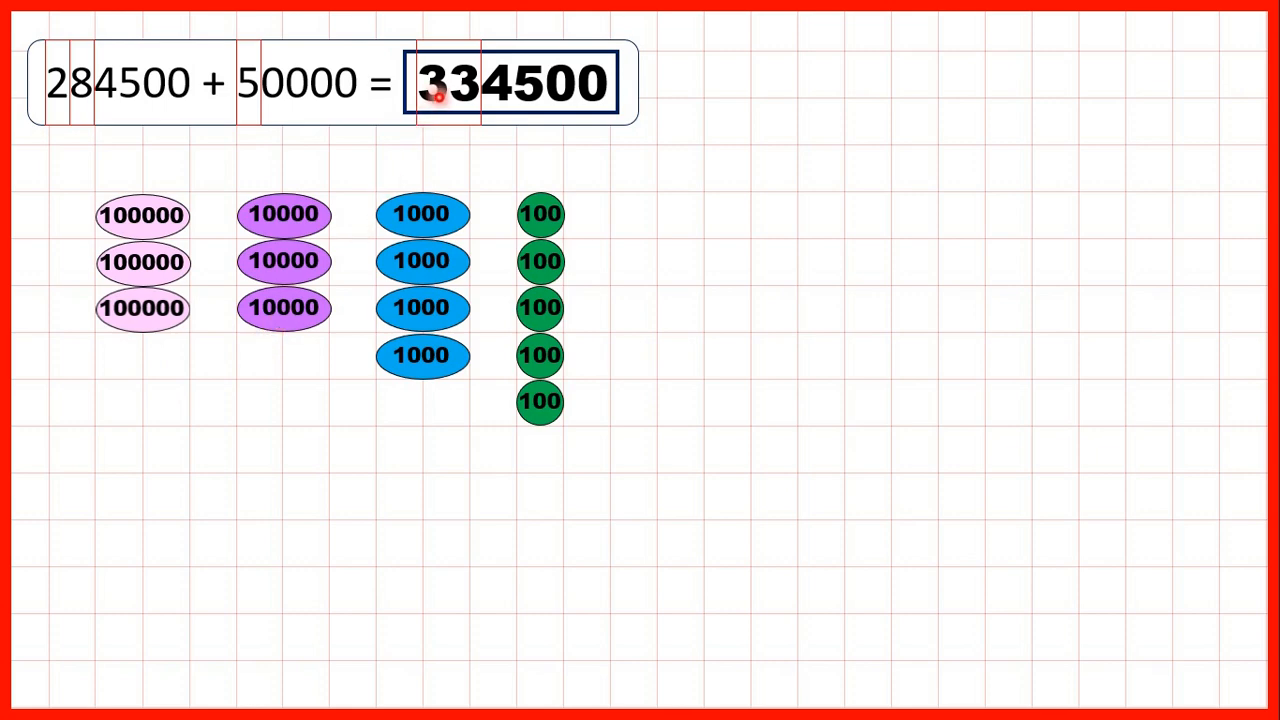
pyautogui.moveTo(458, 110)
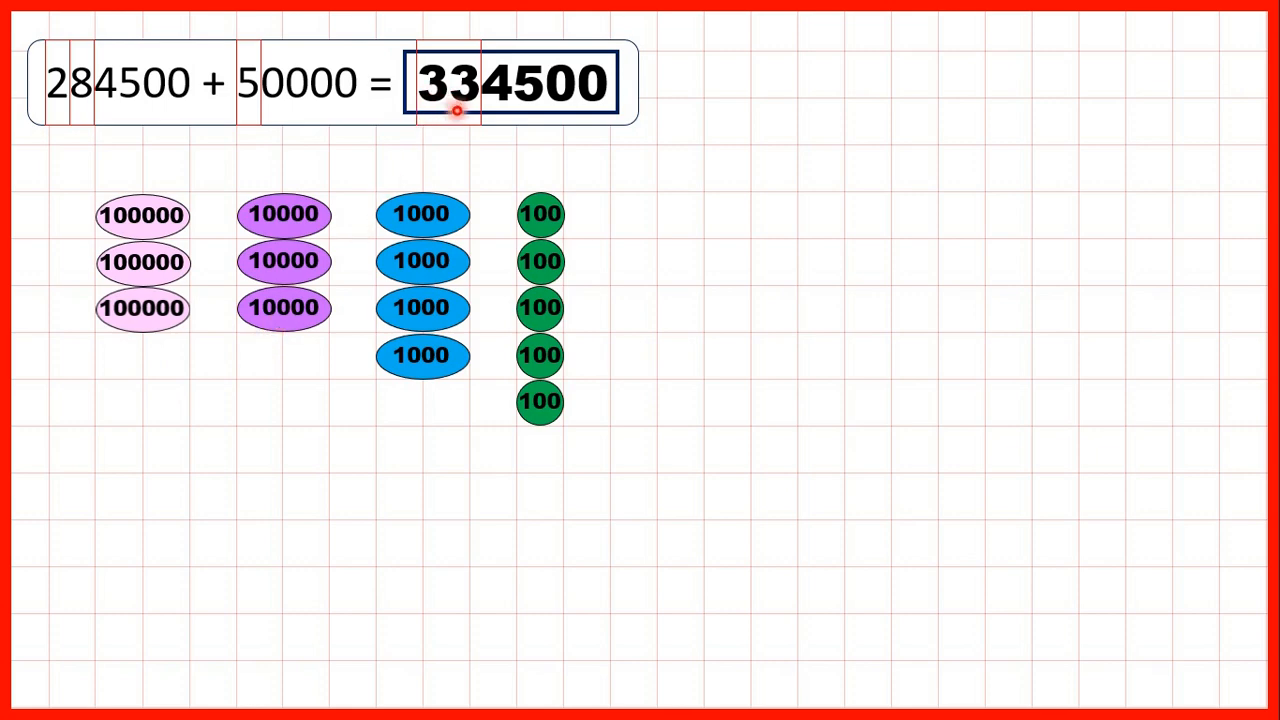